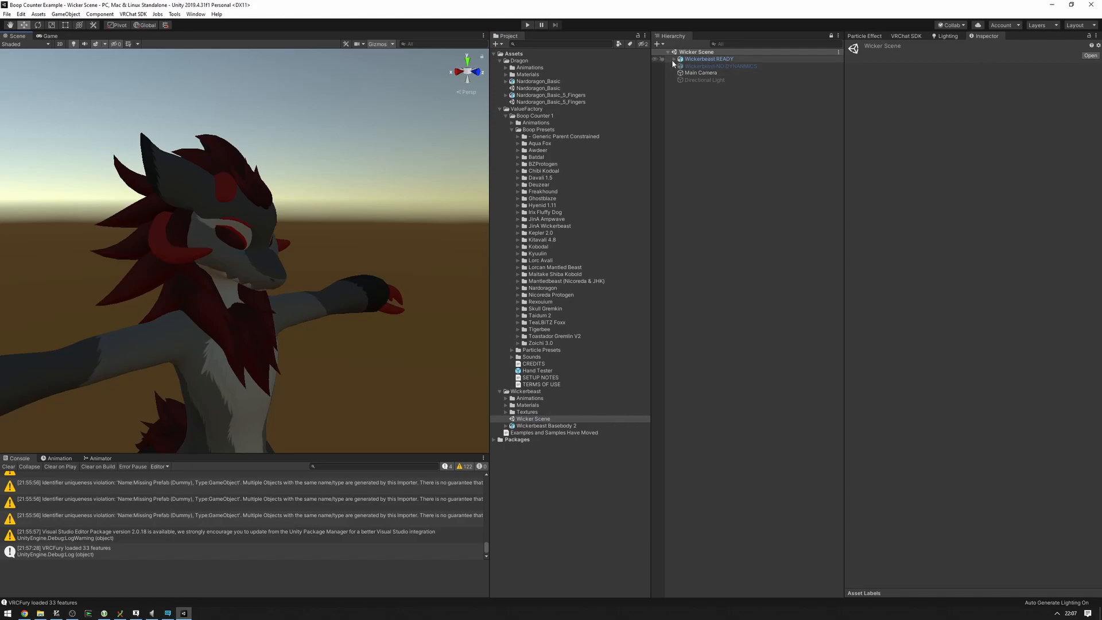
Expand the Wickerbeast avatar's armature down to the Head and select Boop Counter.
{"action": "left_click", "coordinate": [672, 59]}
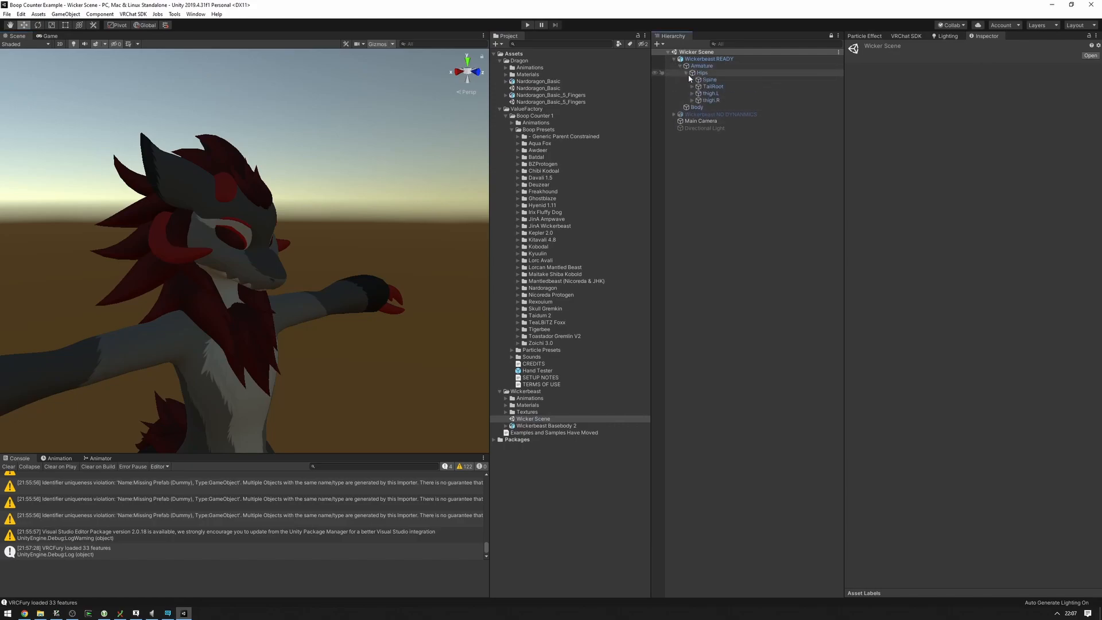
{"action": "left_click", "coordinate": [692, 79]}
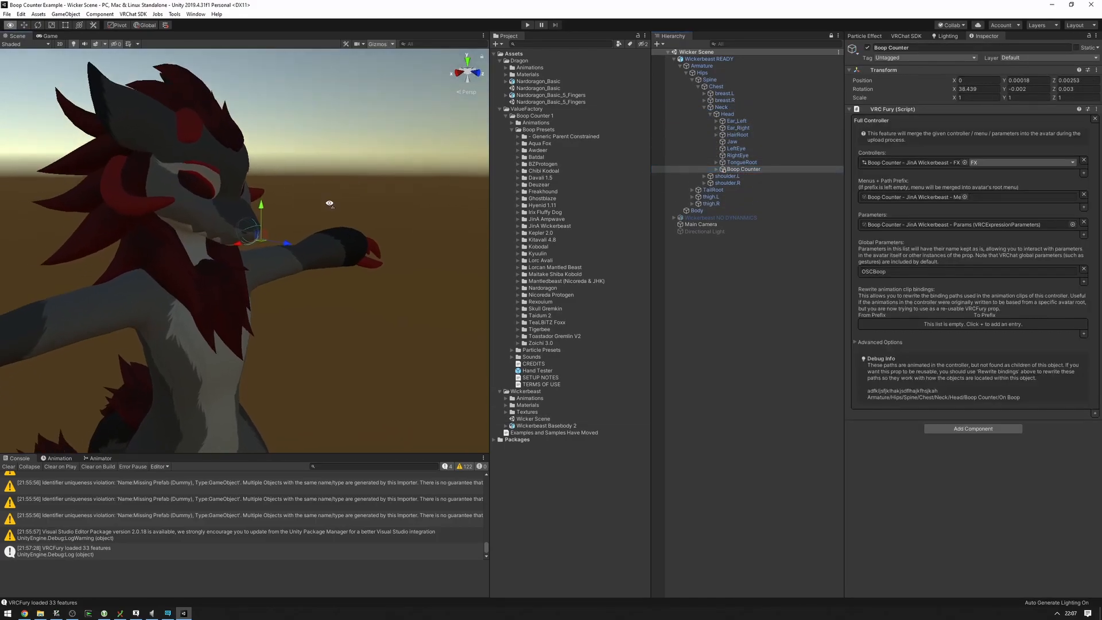
Expand Boop Counter > On Boop and select the SFX audio source object.
{"action": "left_click", "coordinate": [704, 168]}
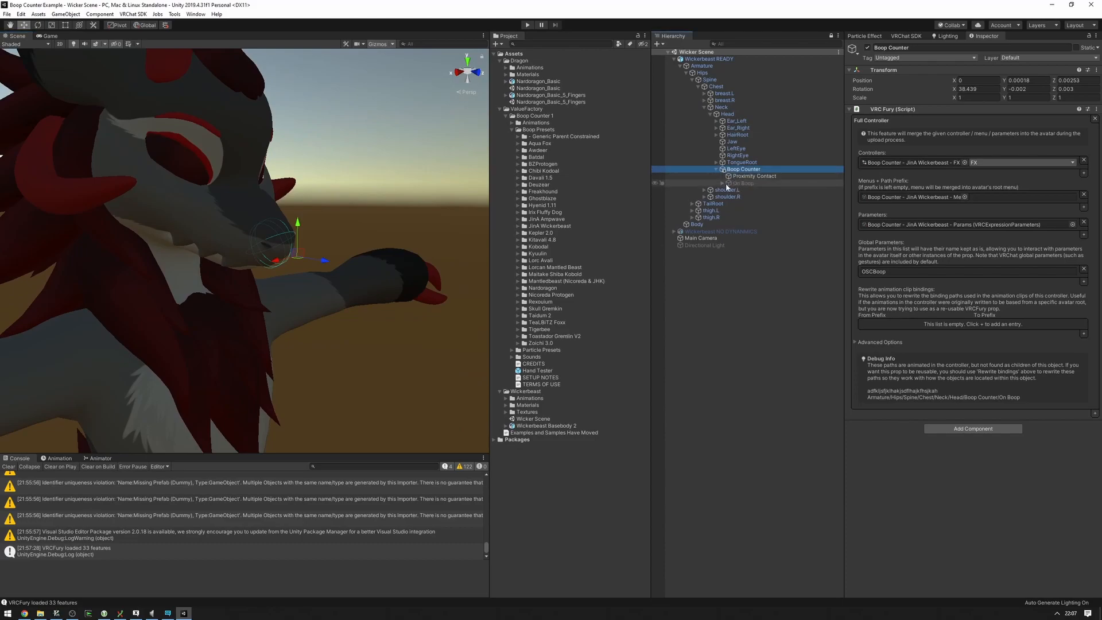
{"action": "left_click", "coordinate": [743, 190]}
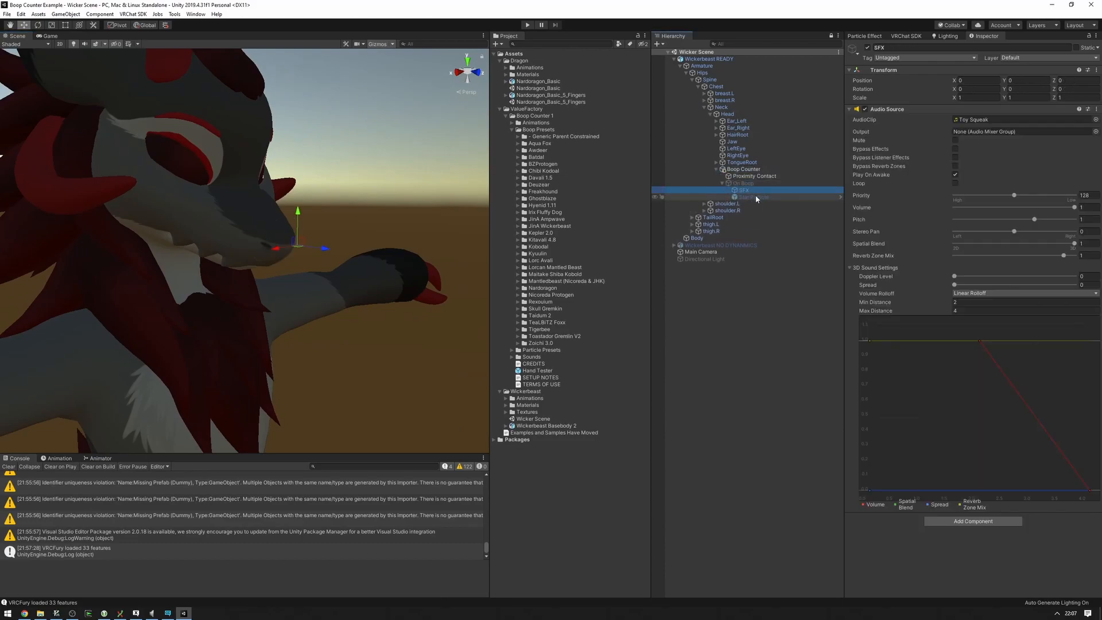
{"action": "left_click", "coordinate": [742, 183]}
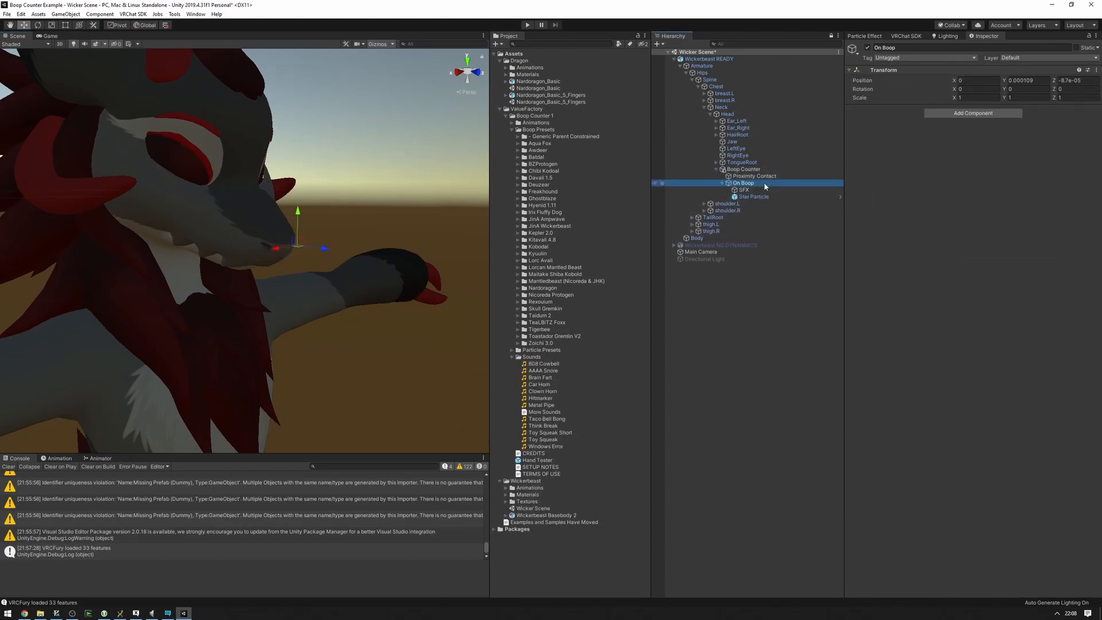
{"action": "left_click", "coordinate": [744, 189]}
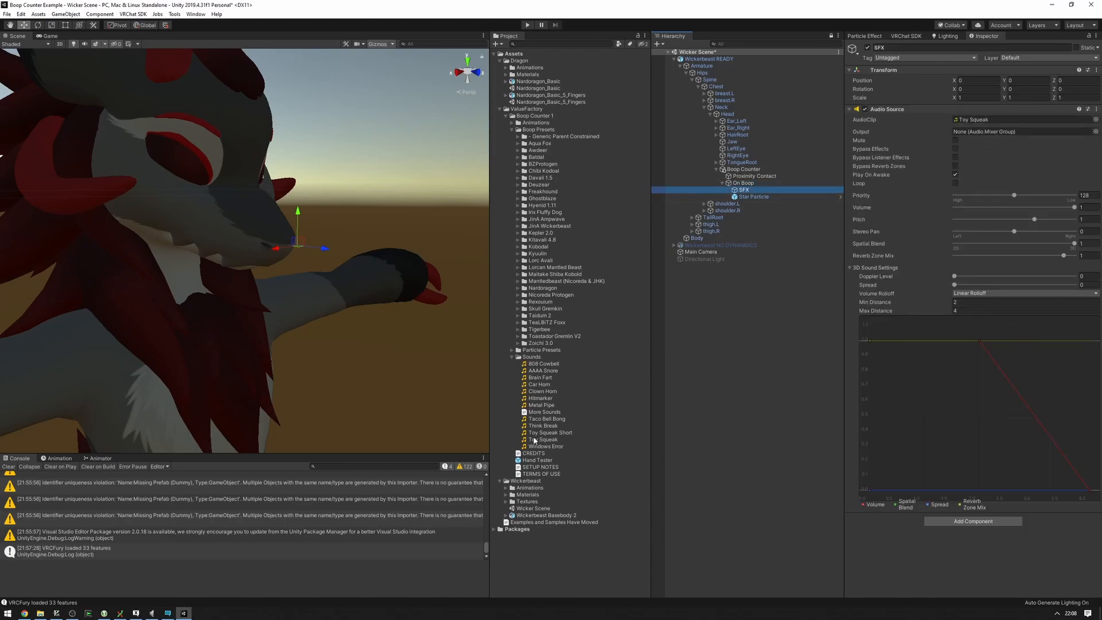
Replace the SFX clip Toy Squeak with Car Horn from the Sounds folder.
{"action": "left_click", "coordinate": [542, 438]}
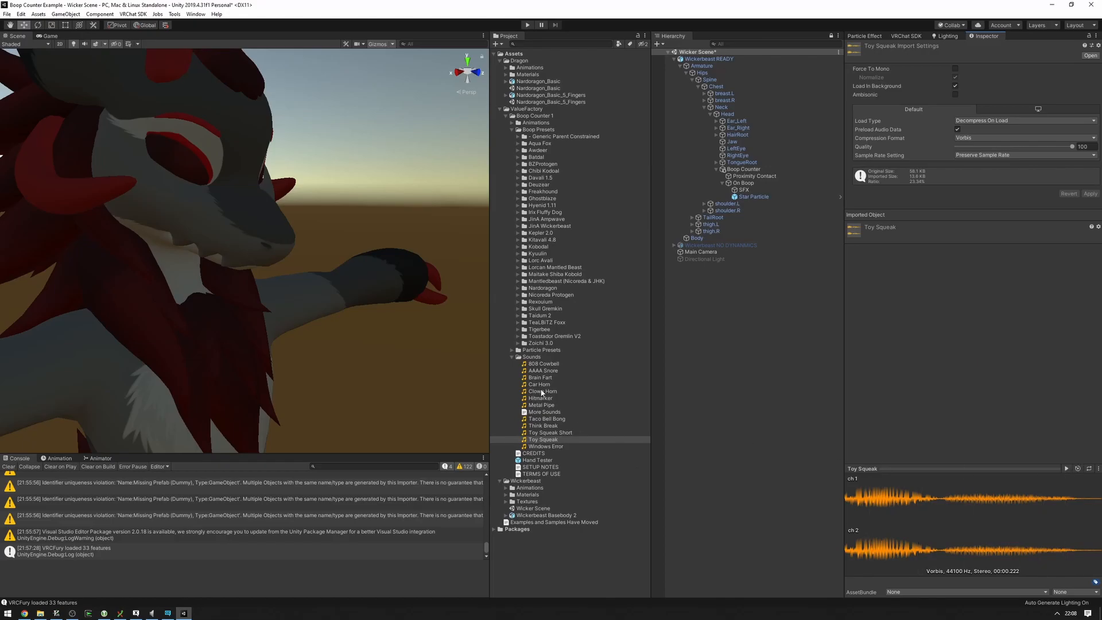
{"action": "left_click", "coordinate": [540, 383]}
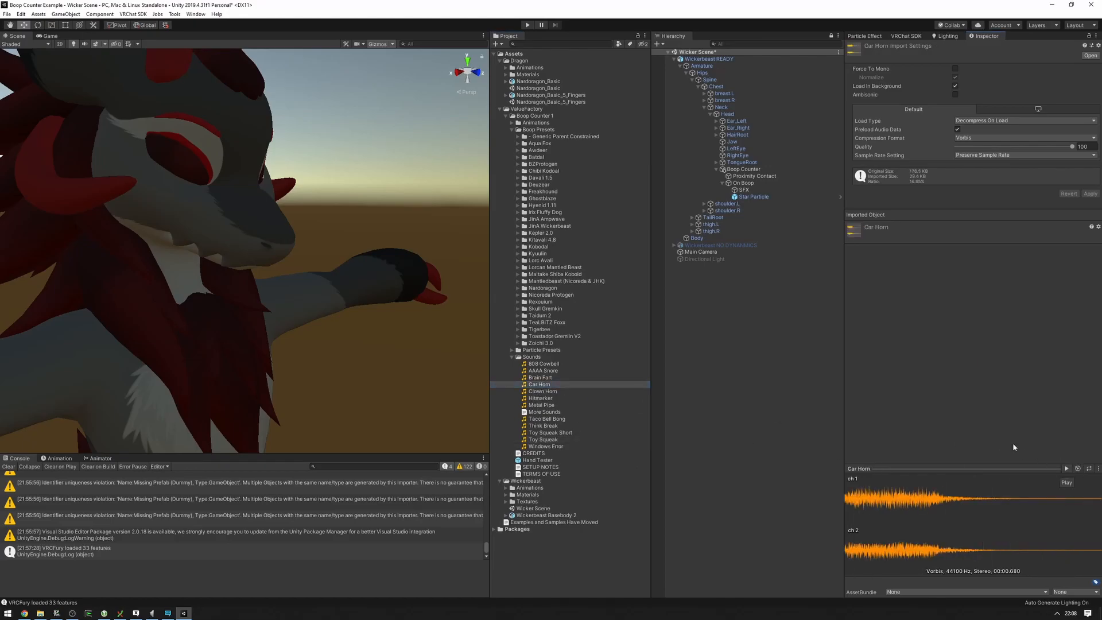
{"action": "left_click", "coordinate": [743, 190]}
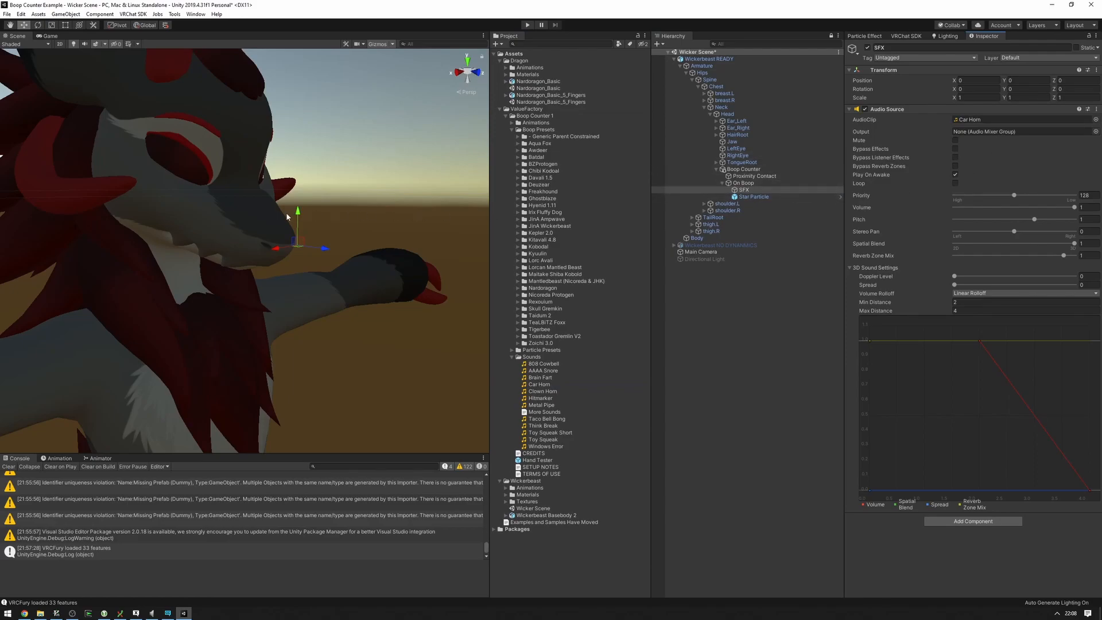
{"action": "mouse_move", "coordinate": [234, 245]}
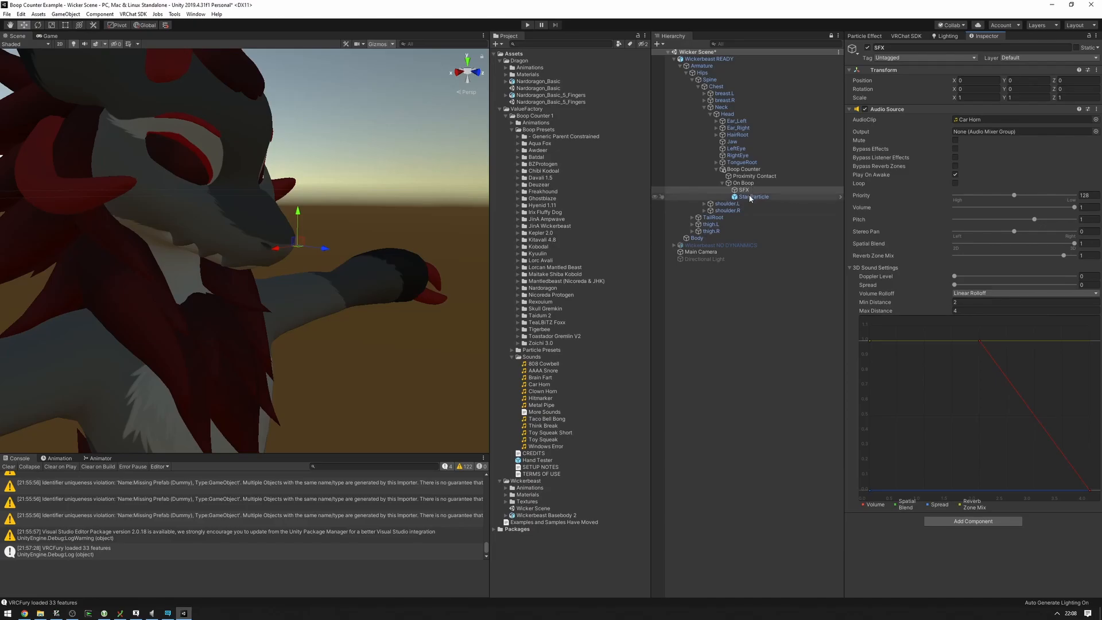
Delete Star Particle and place the Hypno Spiral Particle prefab under On Boop.
{"action": "left_click", "coordinate": [753, 196]}
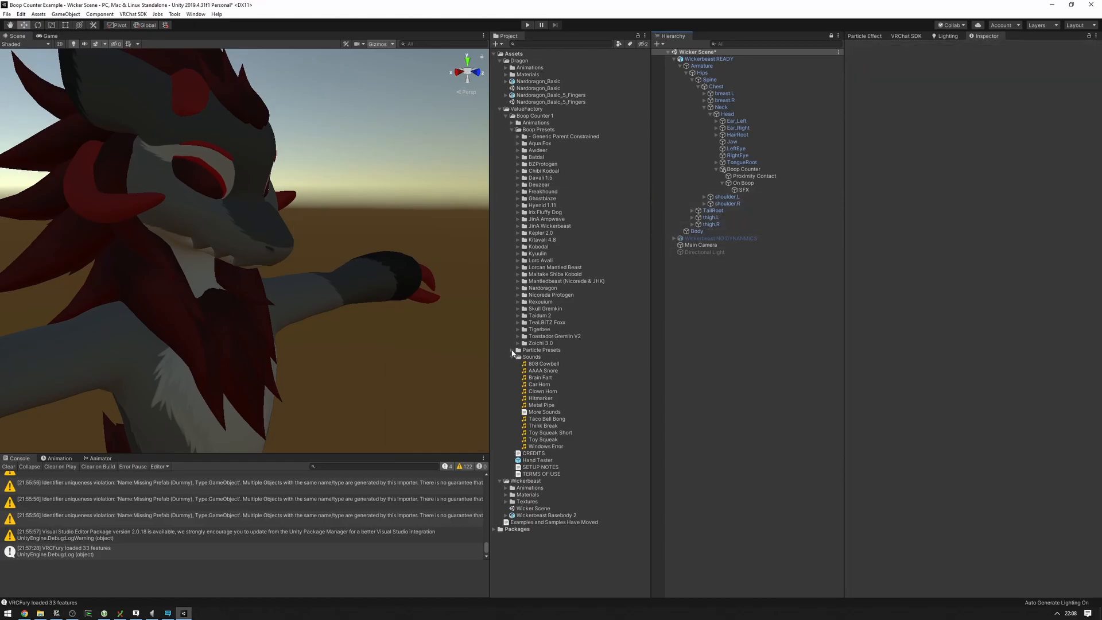
{"action": "left_click", "coordinate": [511, 349]}
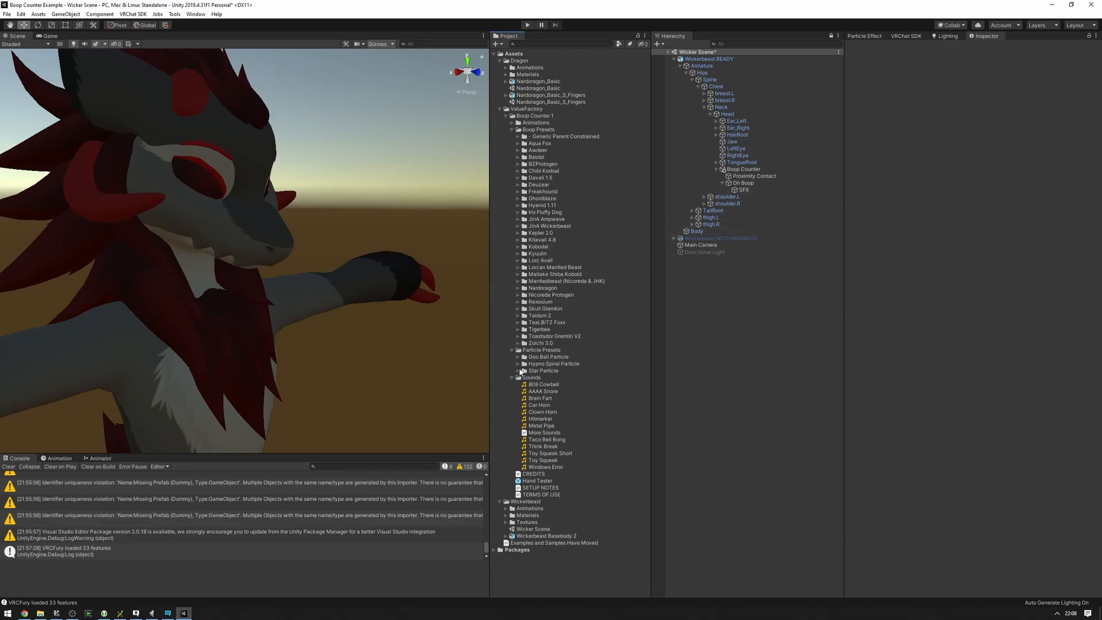
{"action": "left_click", "coordinate": [518, 363]}
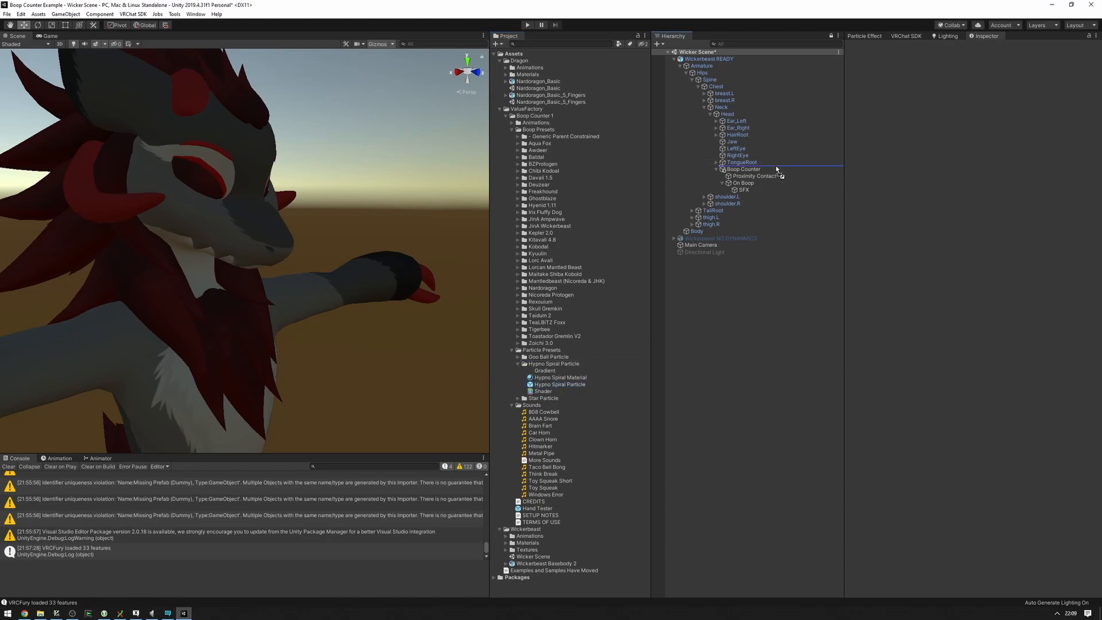
{"action": "left_click", "coordinate": [762, 196]}
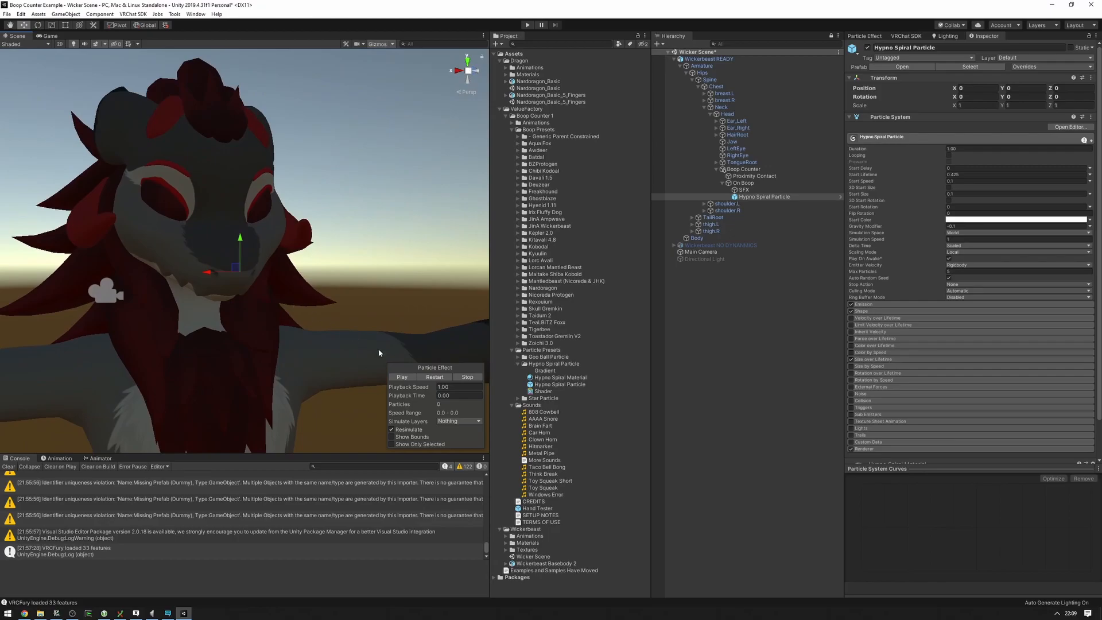
{"action": "left_click", "coordinate": [402, 376]}
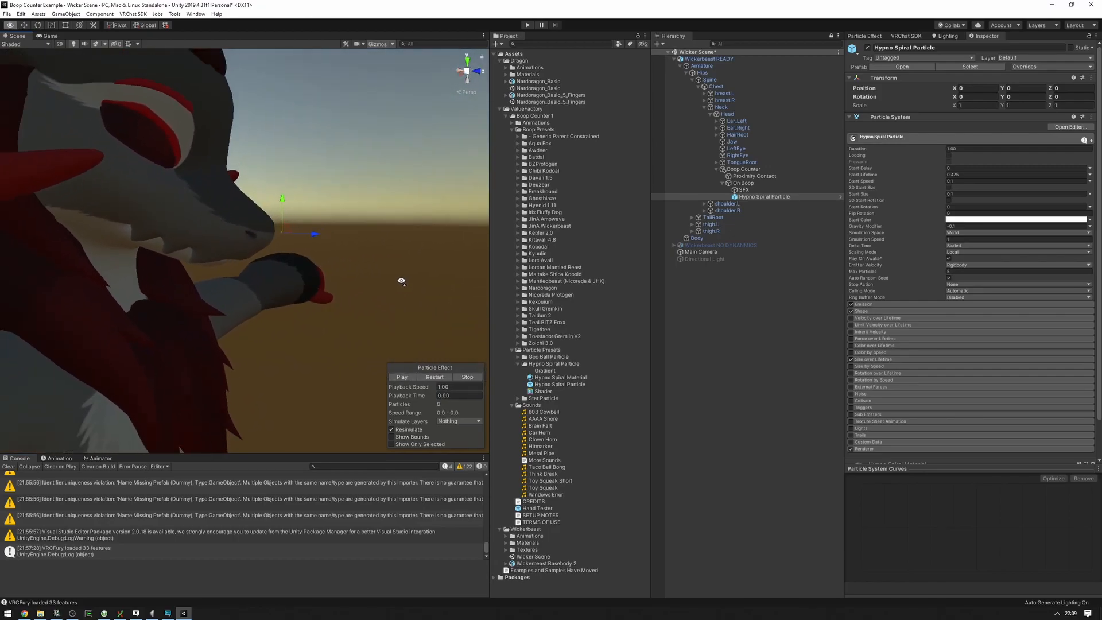
{"action": "right_click", "coordinate": [764, 197]}
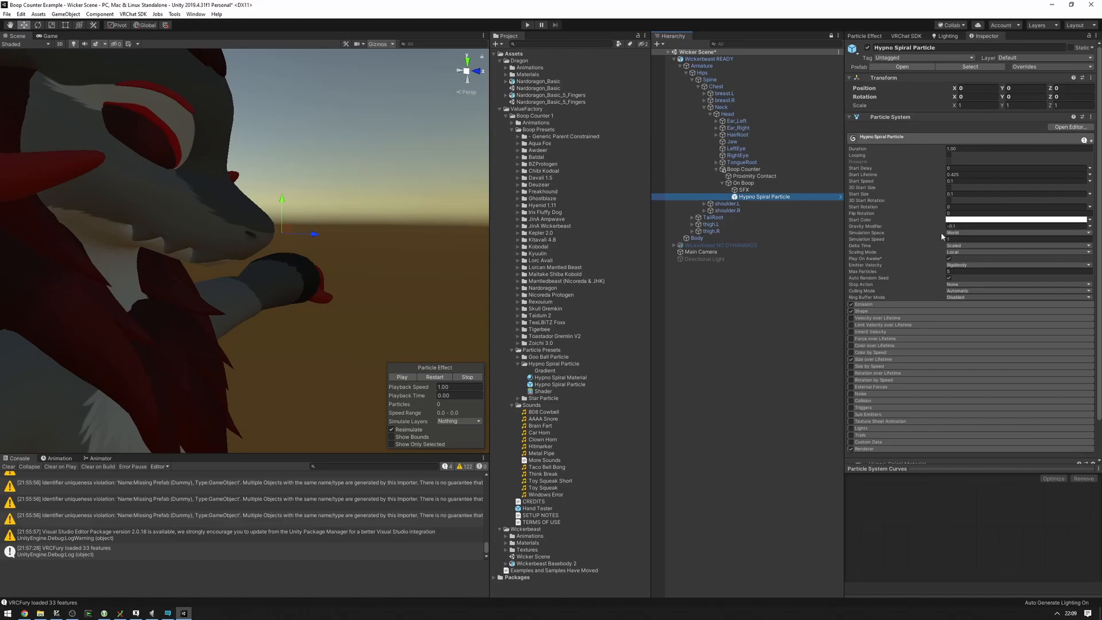
{"action": "left_click", "coordinate": [739, 170]}
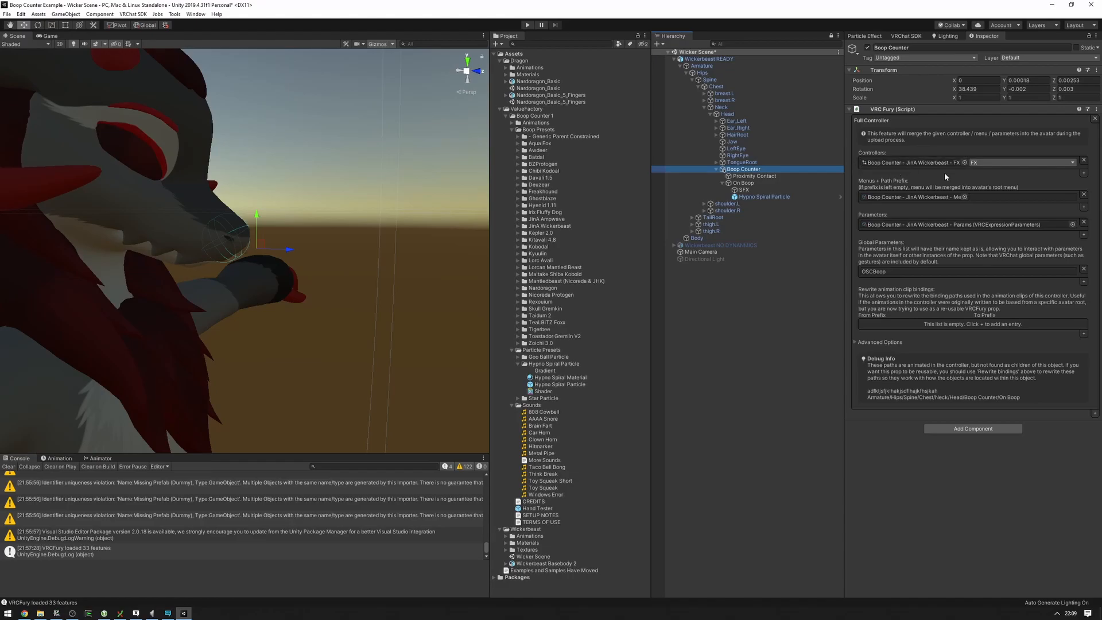
{"action": "mouse_move", "coordinate": [941, 168]}
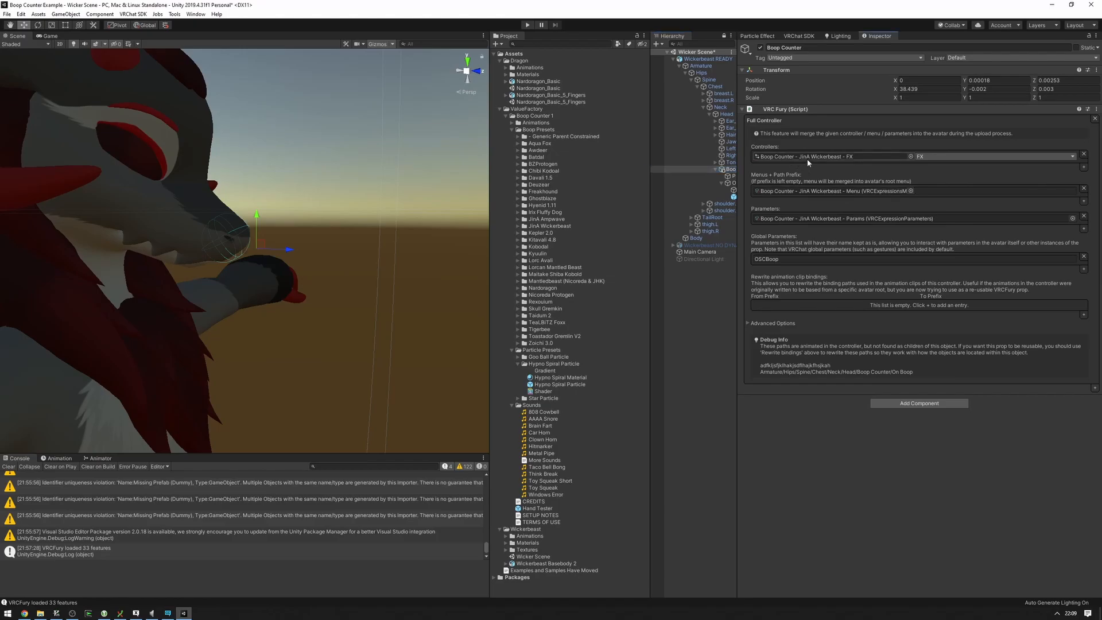
Locate the Boop Counter FX asset and select the FX, Menu and Params assets to duplicate.
{"action": "left_click", "coordinate": [584, 246]}
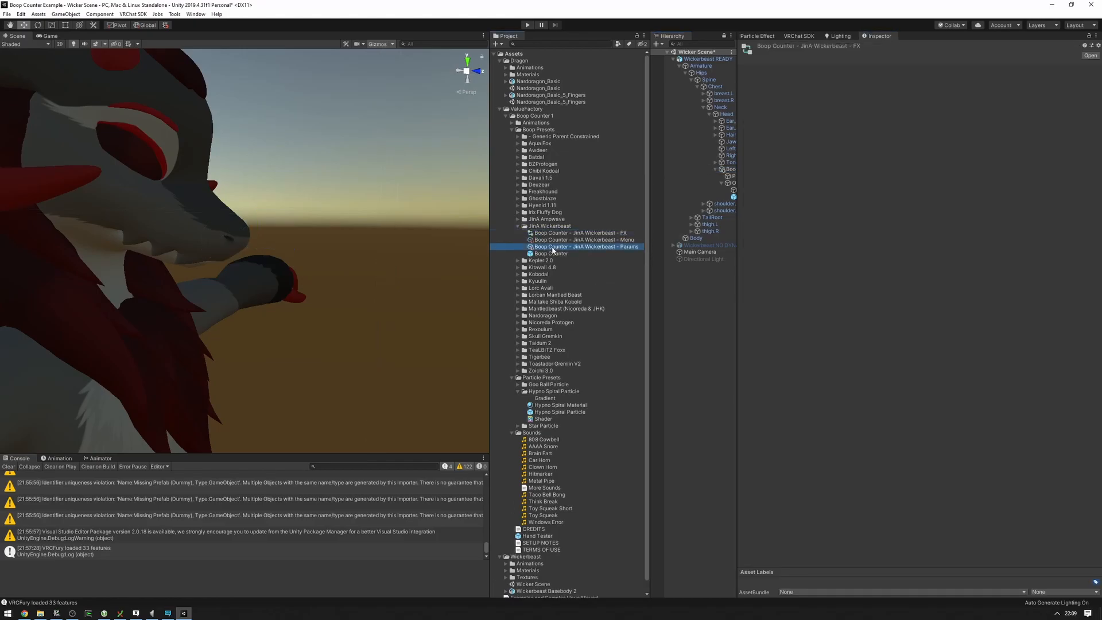
{"action": "left_click", "coordinate": [549, 252]}
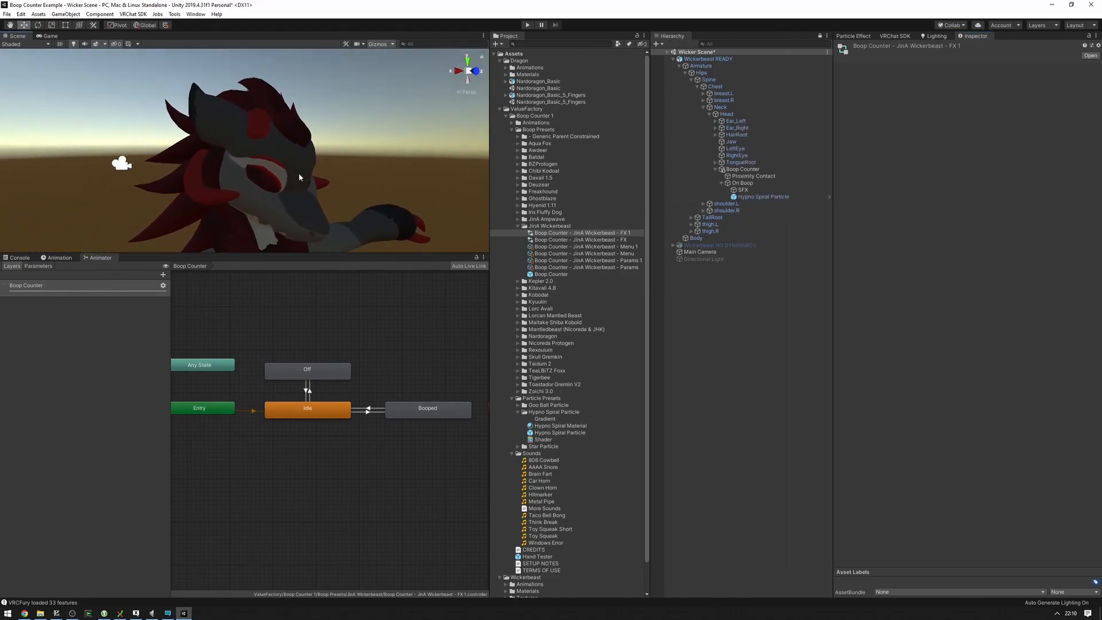
Create a Gesture animator controller in JinA Wickerbeast and add it to Boop Counter as Gesture type.
{"action": "left_click", "coordinate": [743, 169]}
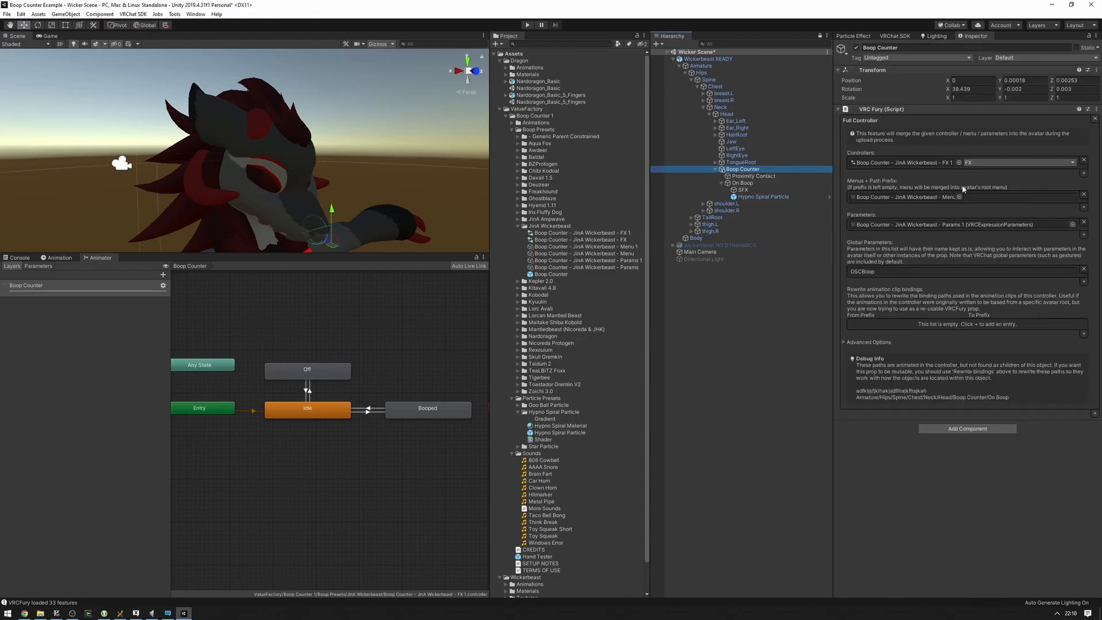
{"action": "right_click", "coordinate": [537, 225]}
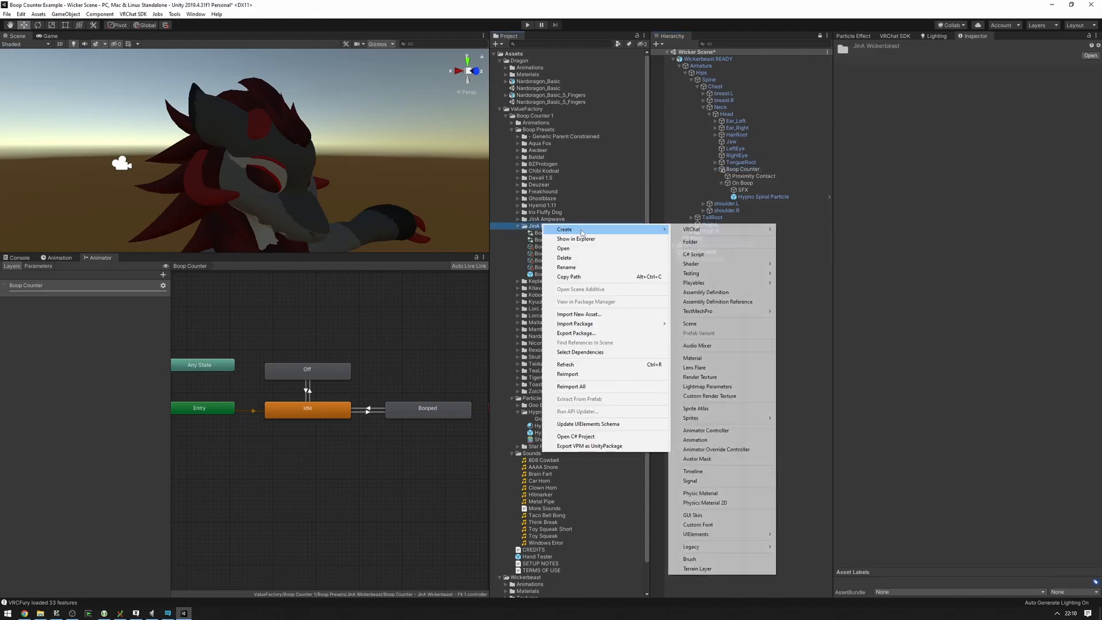
{"action": "mouse_move", "coordinate": [717, 440]}
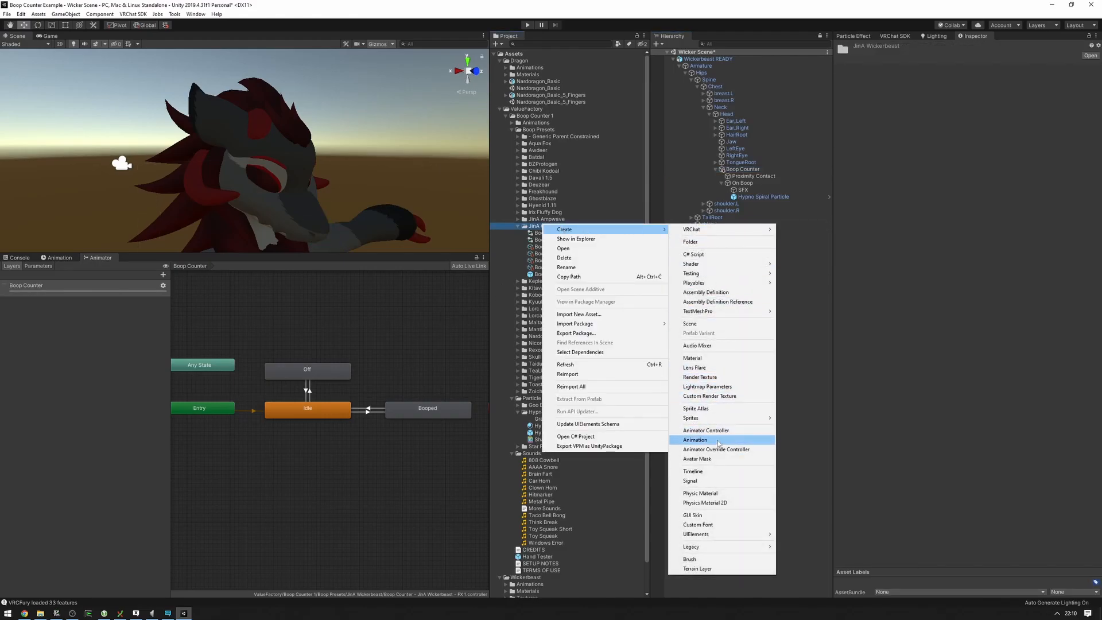
{"action": "left_click", "coordinate": [695, 439]}
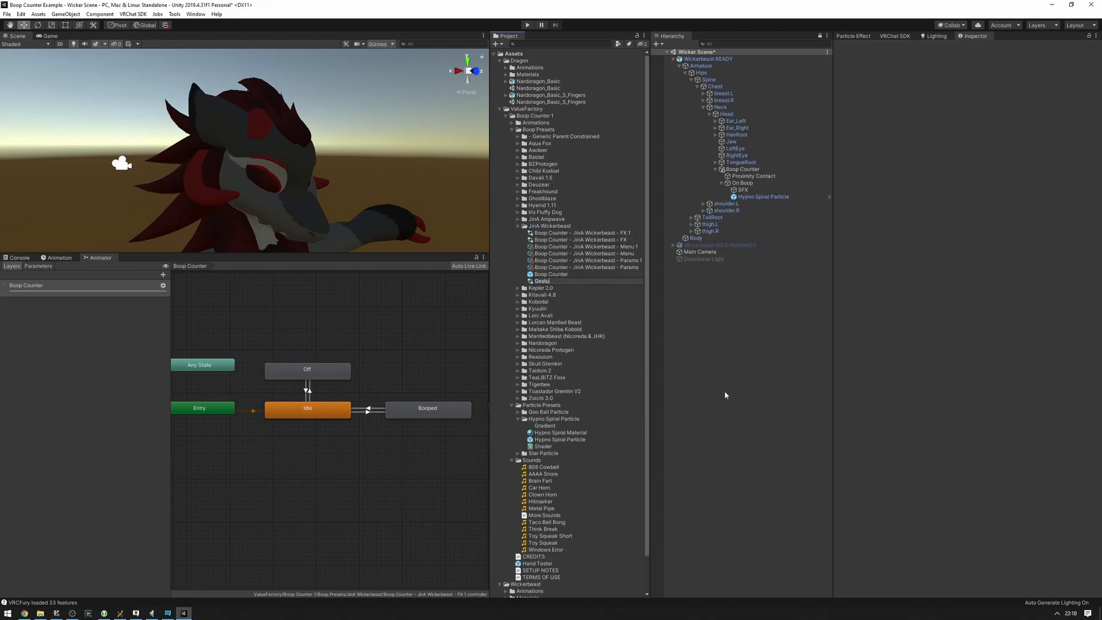
{"action": "left_click", "coordinate": [743, 169]}
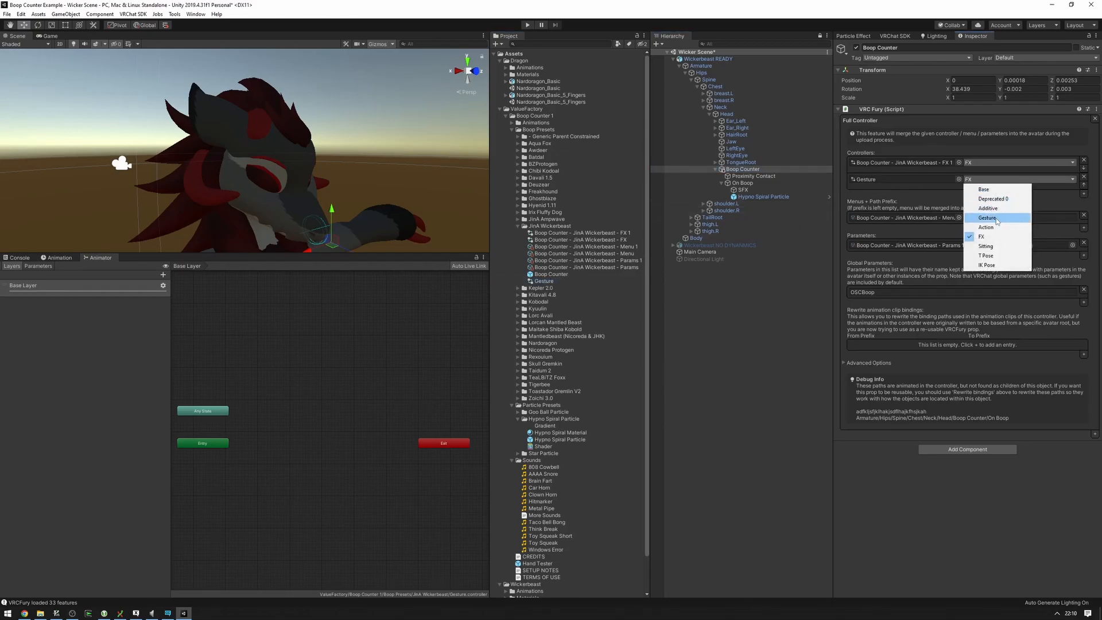
{"action": "left_click", "coordinate": [987, 216]}
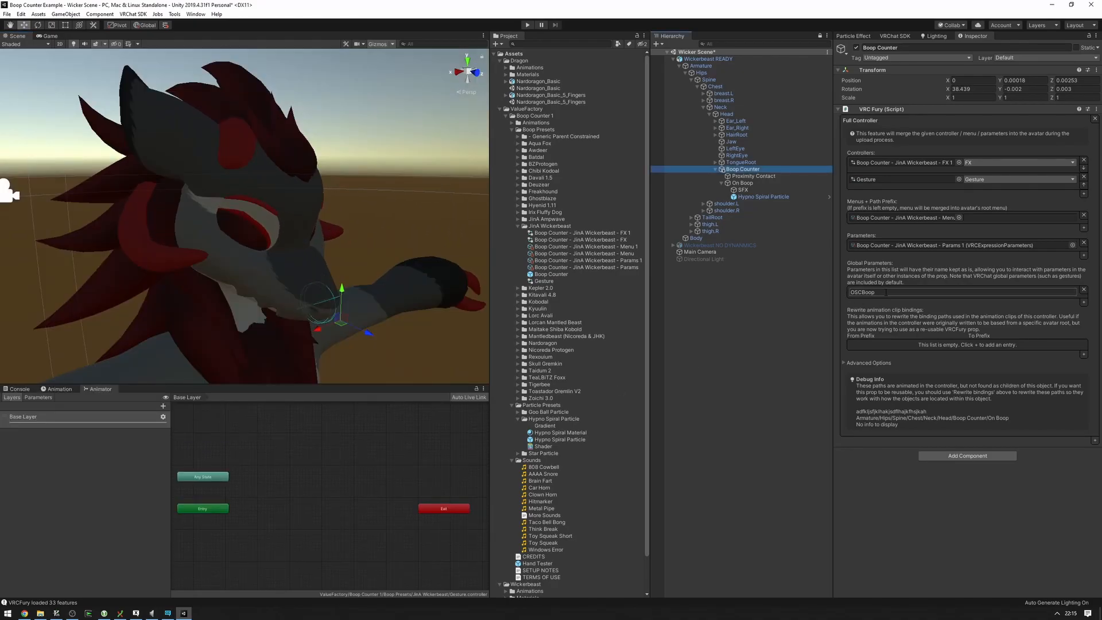
Check the FX copy's Idle state OSCBoop driver, then show the empty Gesture controller's parameters.
{"action": "double_click", "coordinate": [862, 291]}
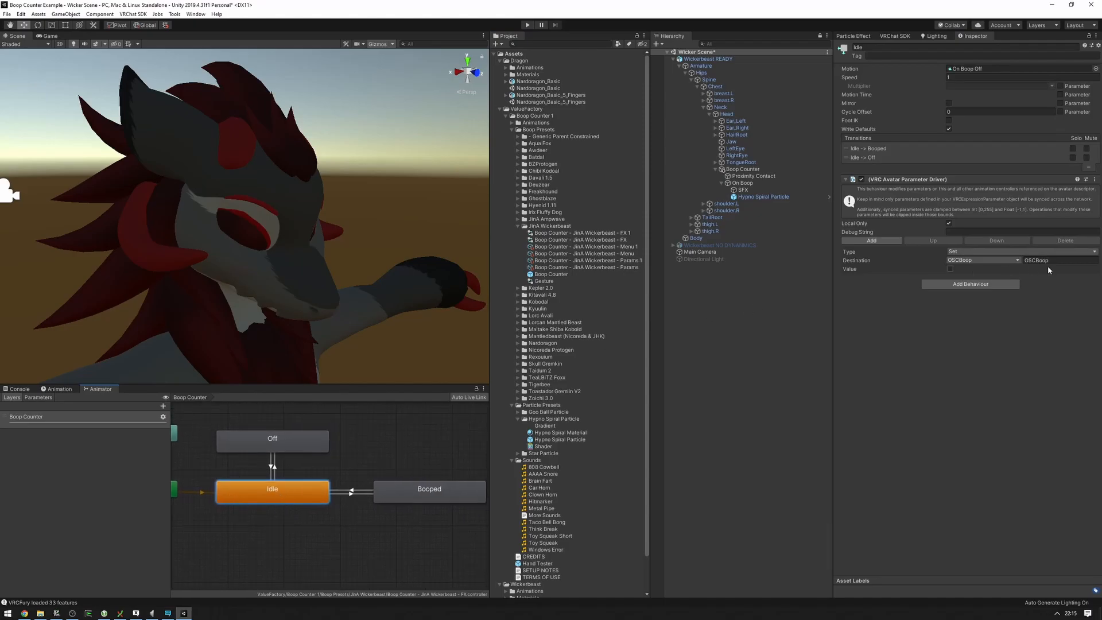
{"action": "left_click", "coordinate": [429, 489]}
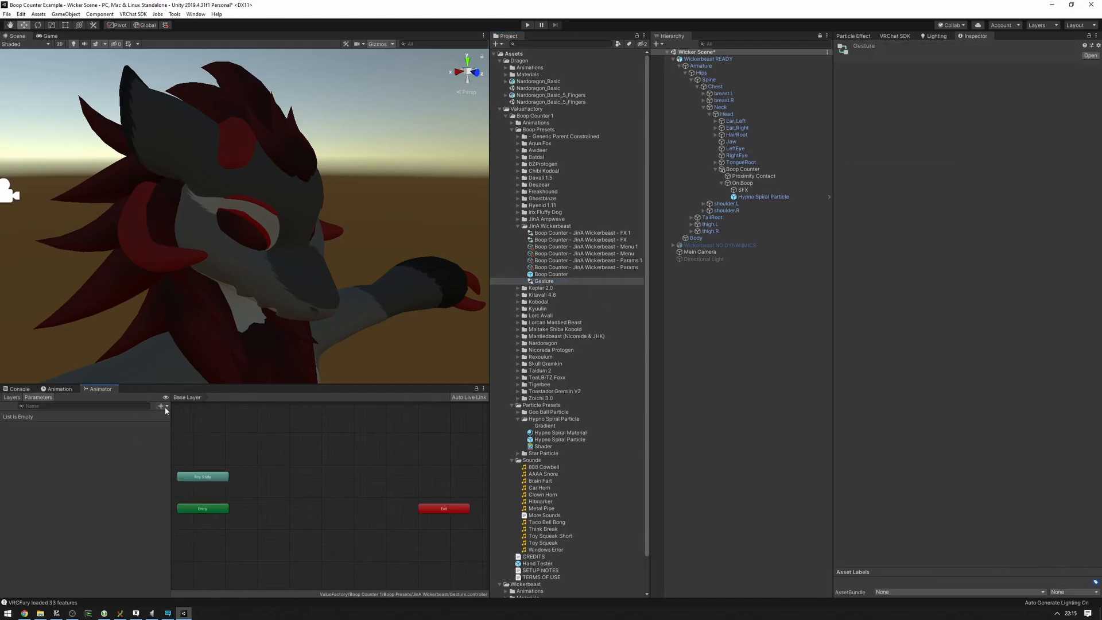
Add bool OSCBoop, two empty states, and a transition between them conditioned on OSCBoop true.
{"action": "left_click", "coordinate": [161, 406]}
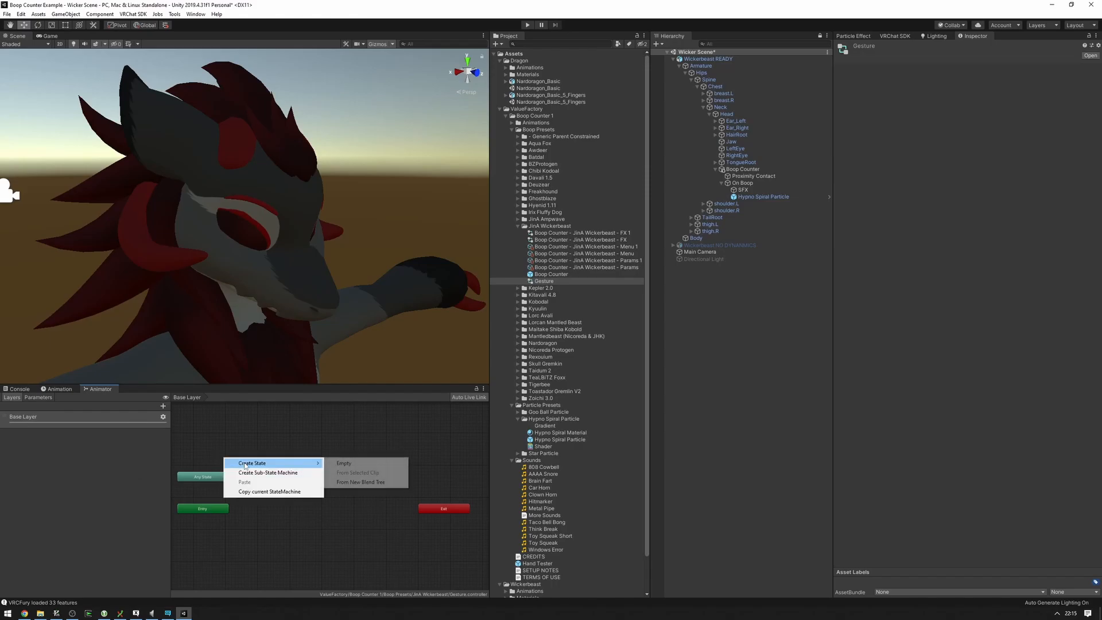
{"action": "left_click", "coordinate": [344, 463]}
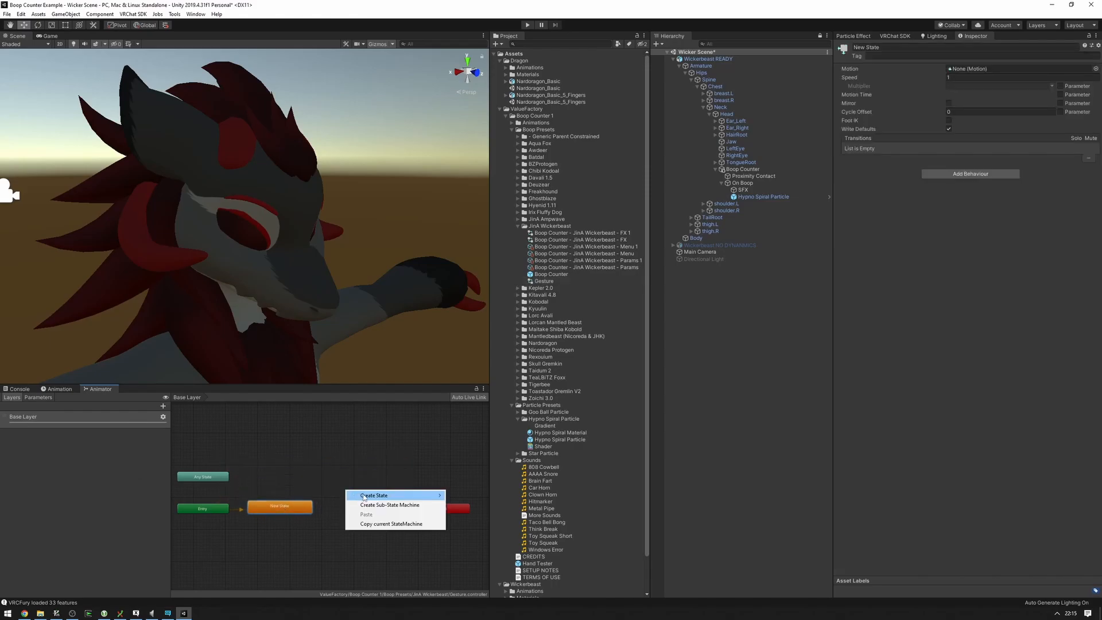
{"action": "left_click", "coordinate": [371, 496]}
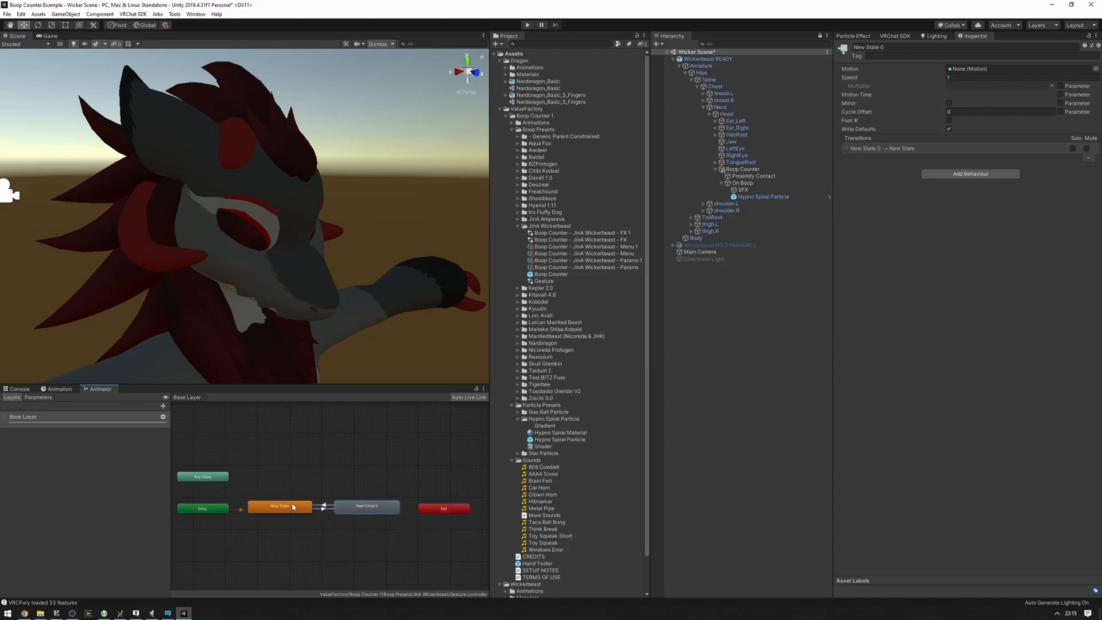
{"action": "left_click", "coordinate": [321, 510]}
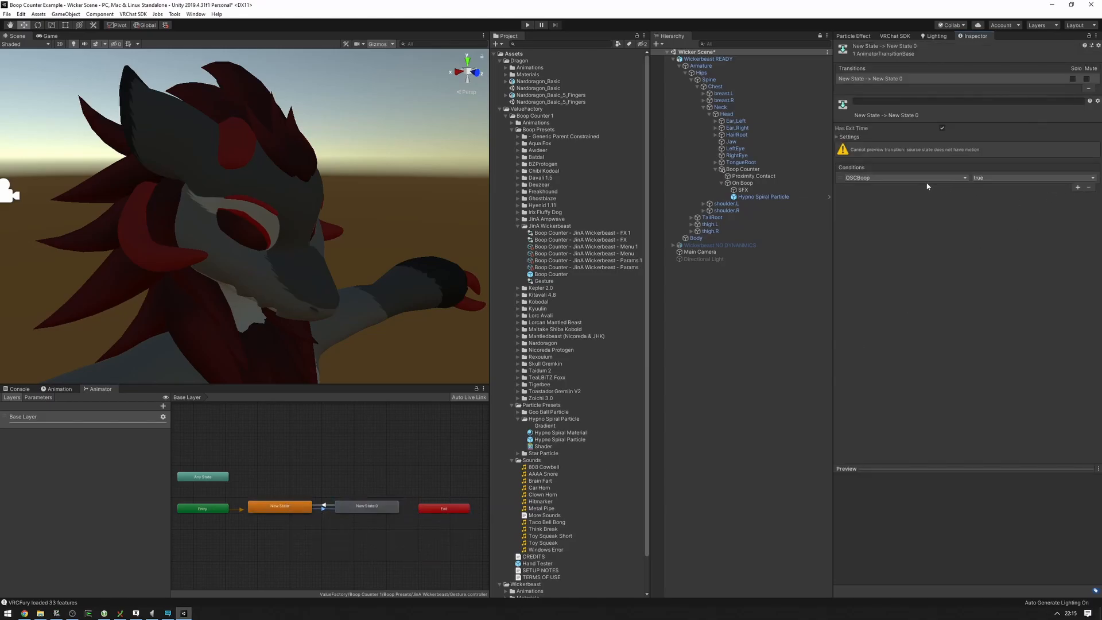